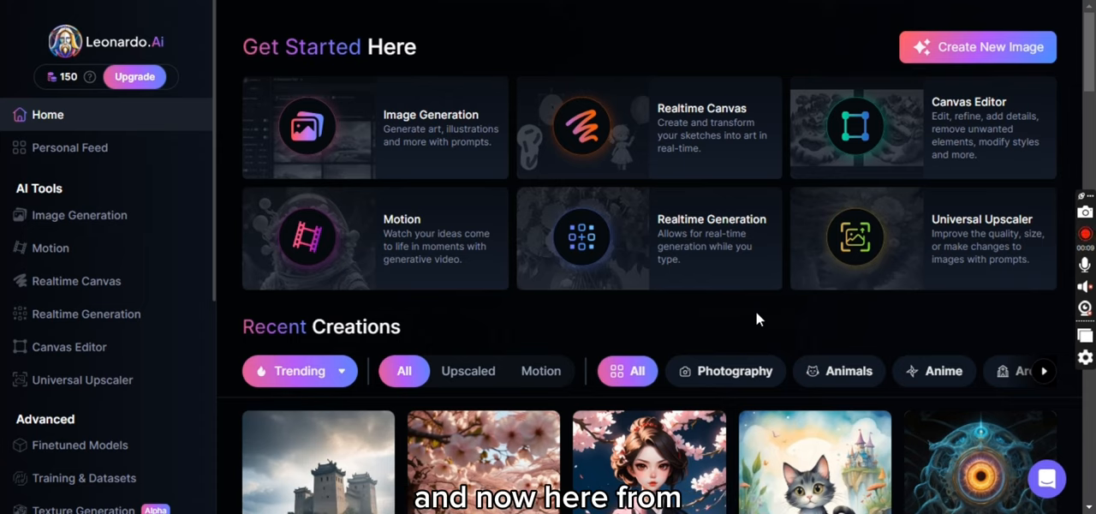
Download the moonlit reading-girl image as a JPG, dismiss the multiple-downloads prompt and return to the gallery.
scroll("down", 3)
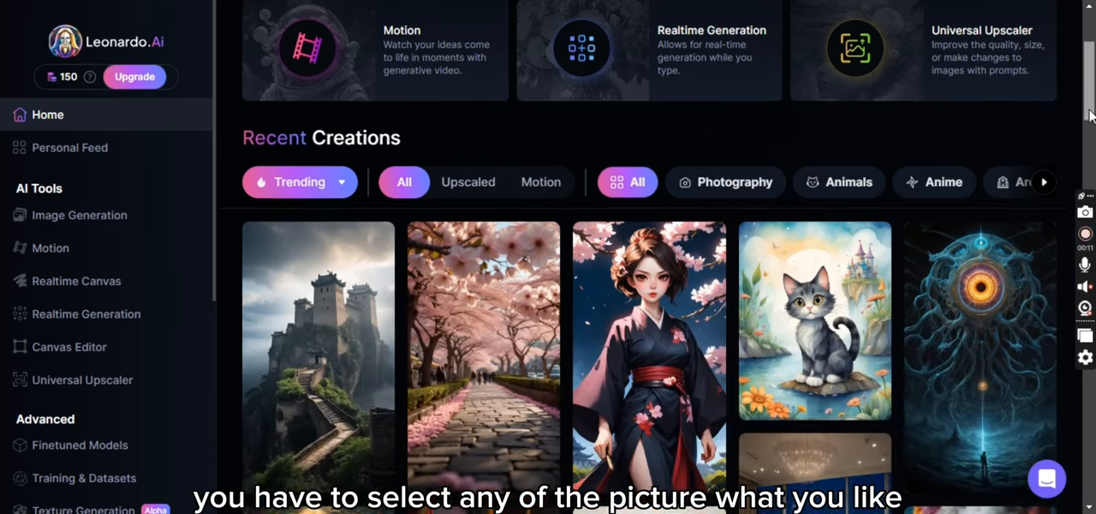
scroll("down", 3)
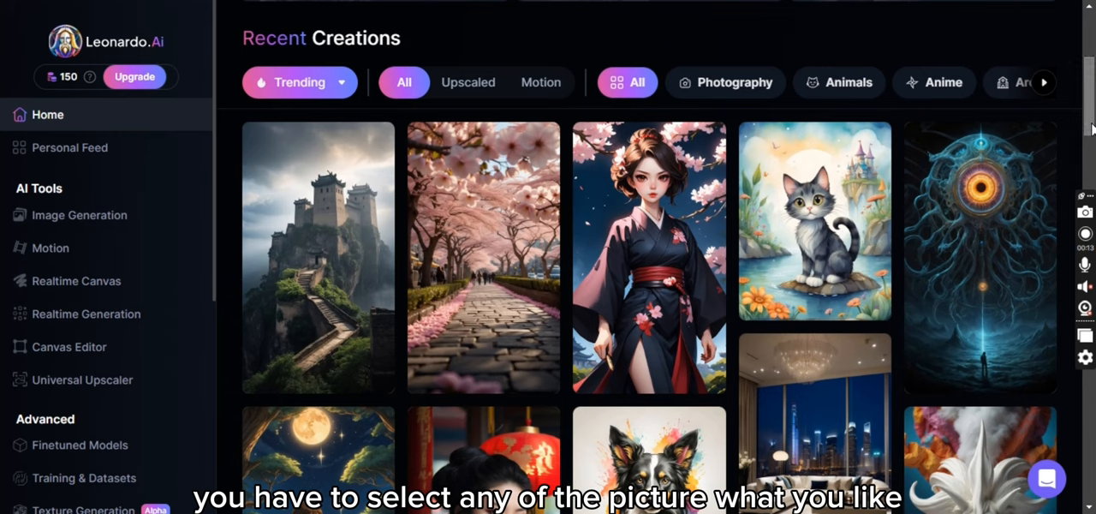
scroll("down", 3)
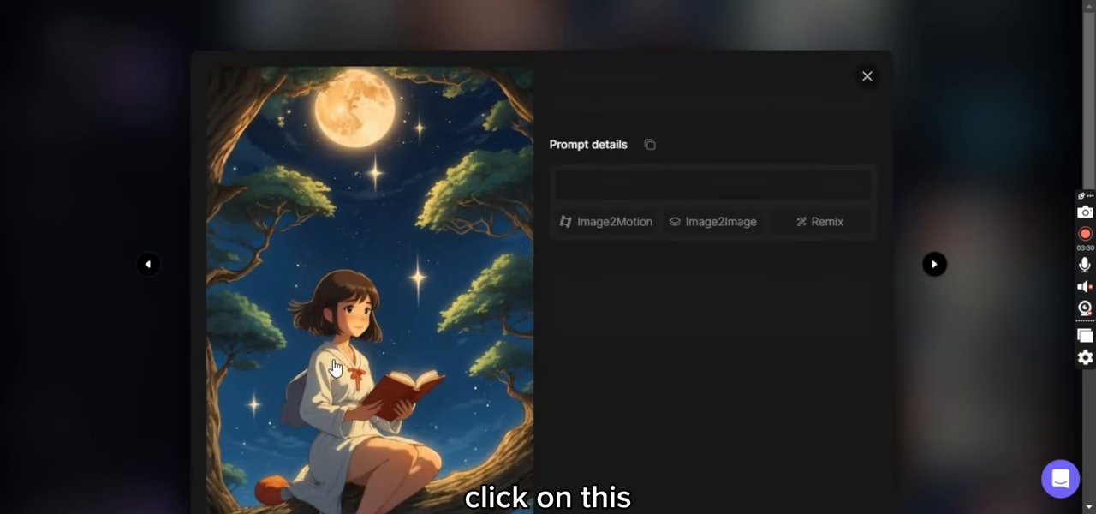
scroll("down", 3)
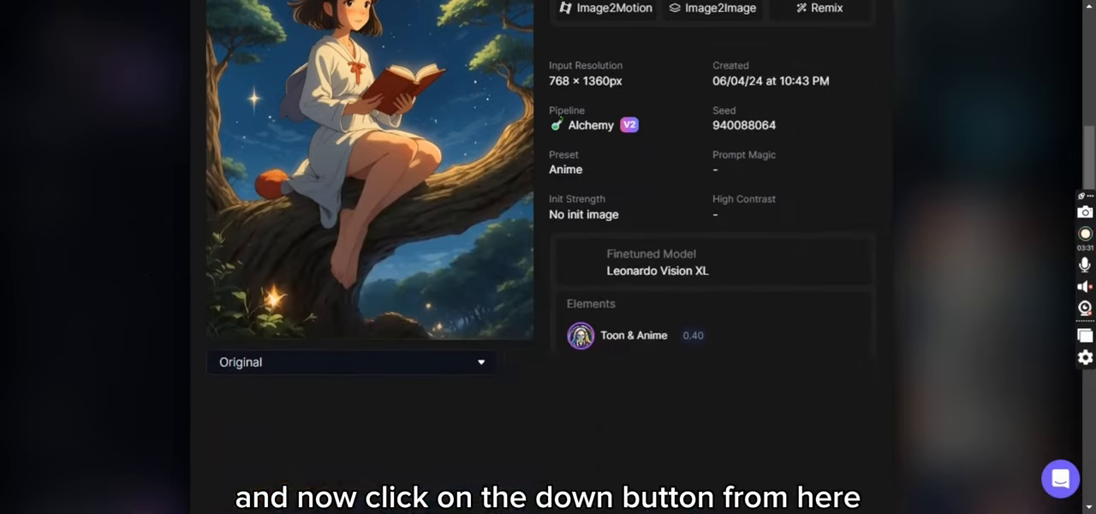
scroll("down", 3)
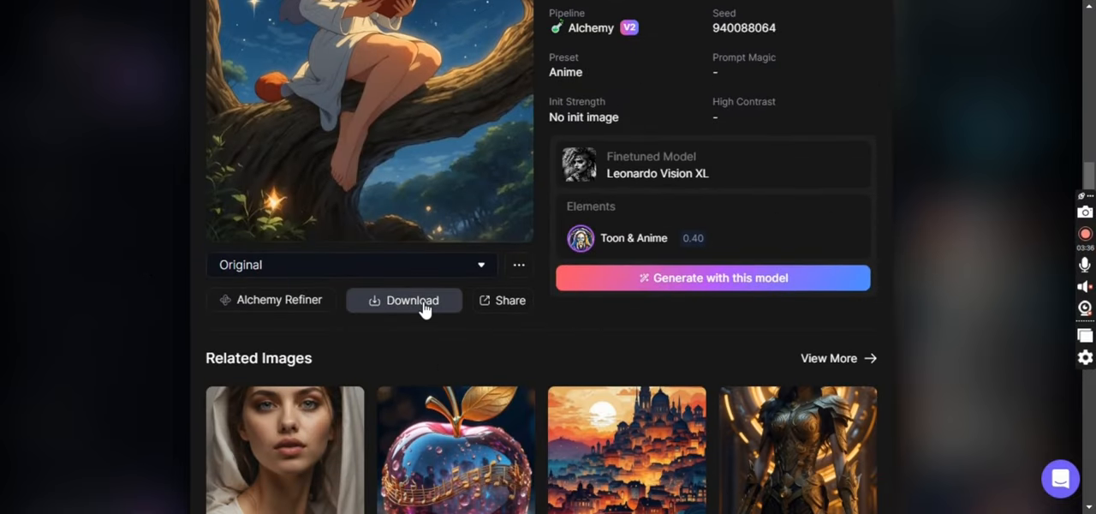
left_click(411, 300)
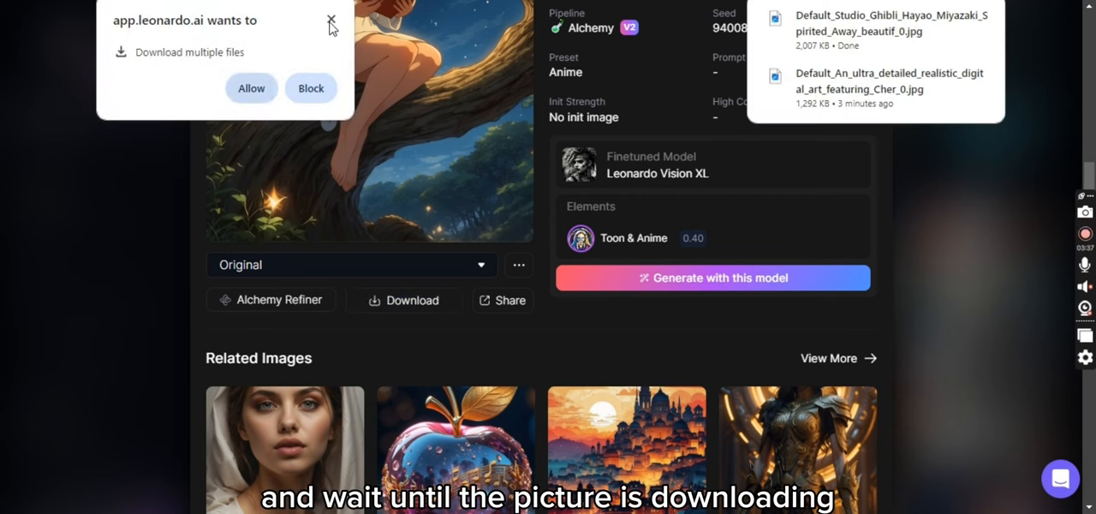
left_click(332, 20)
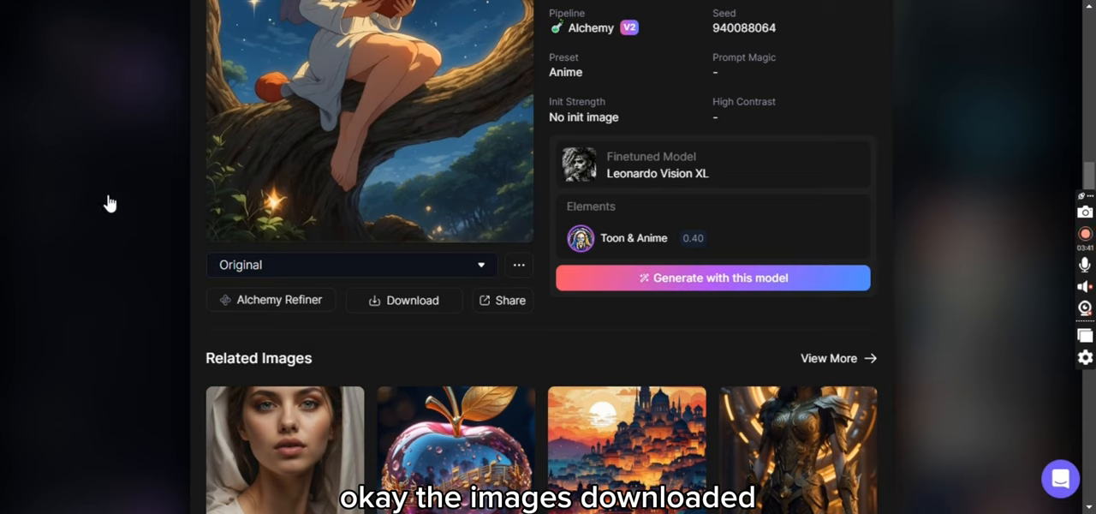
left_click(48, 113)
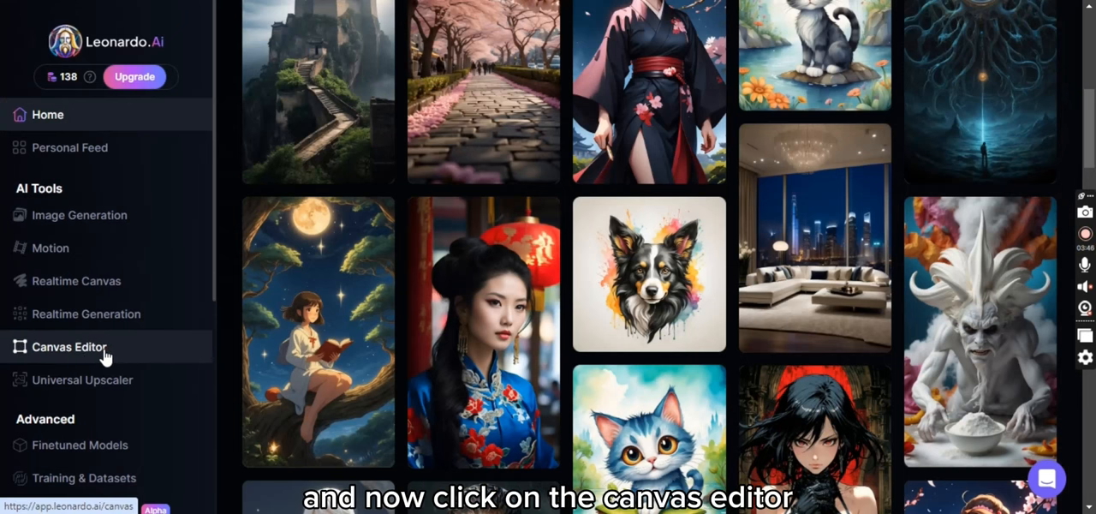
Launch the Canvas Editor from the AI Tools sidebar.
left_click(68, 346)
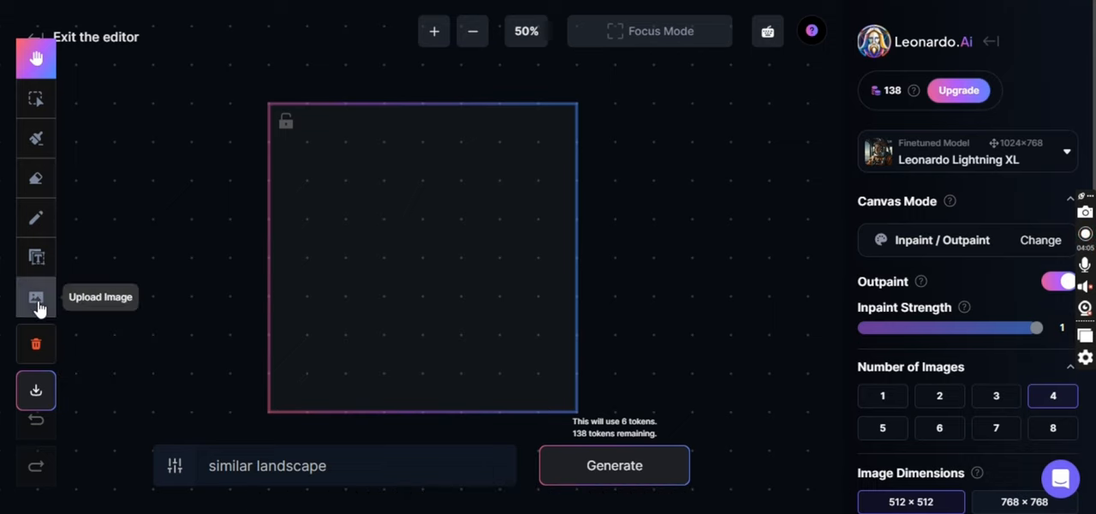
mouse_move(102, 304)
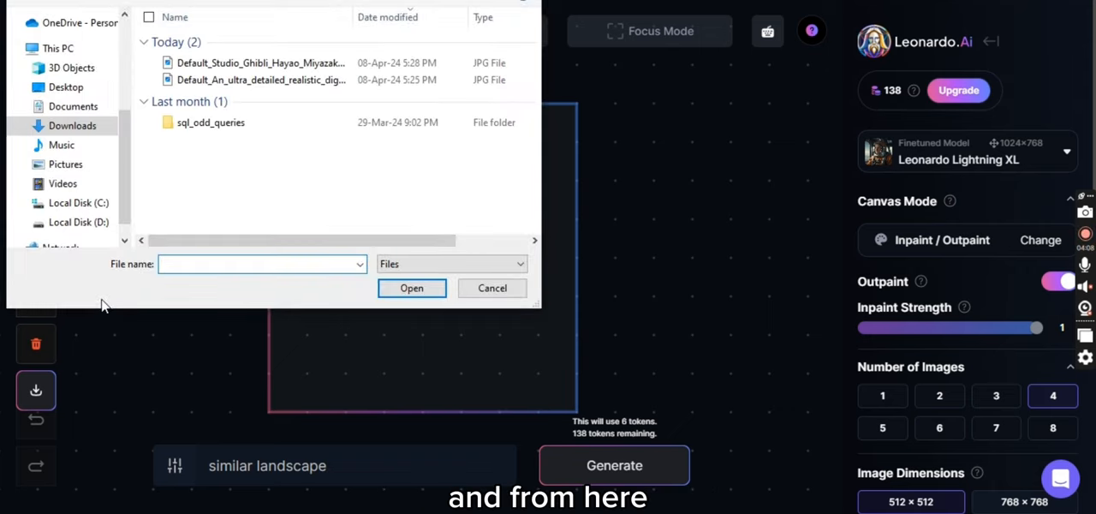
Upload the Studio Ghibli JPG from Downloads onto the canvas over the generation frame.
left_click(260, 62)
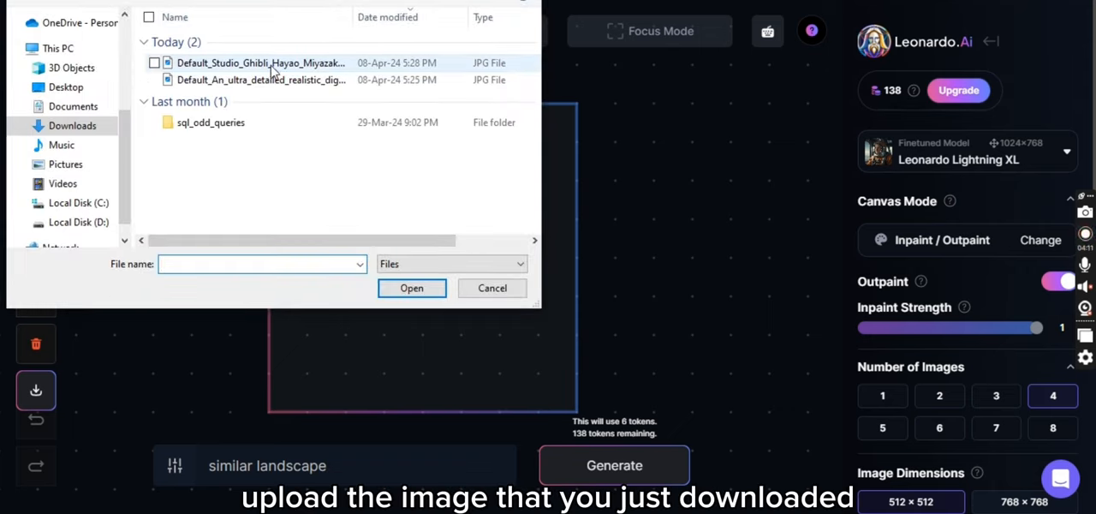
left_click(411, 288)
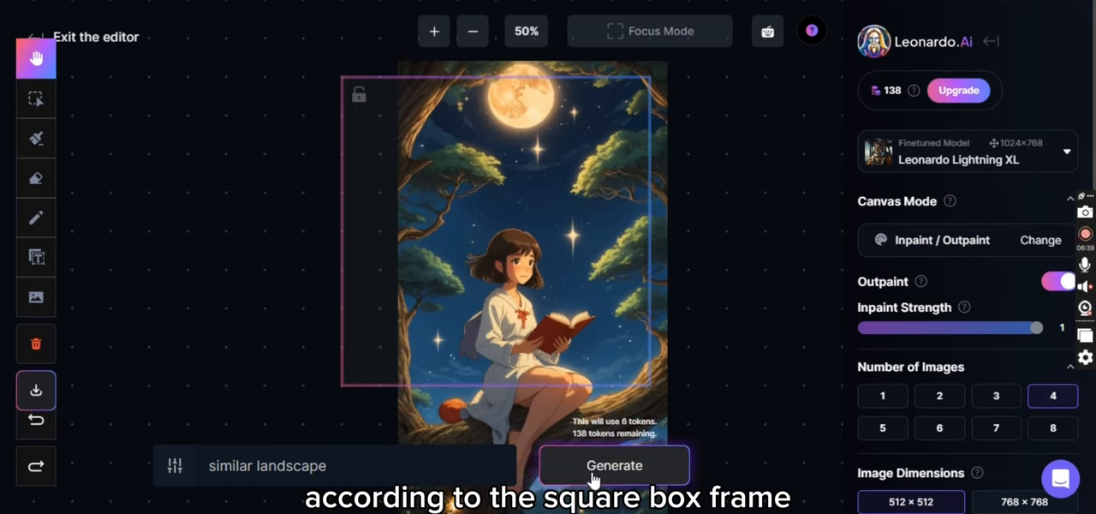
Generate a 'similar landscape' fill for the left side, browse the four results and accept variation 1/4.
left_click(613, 465)
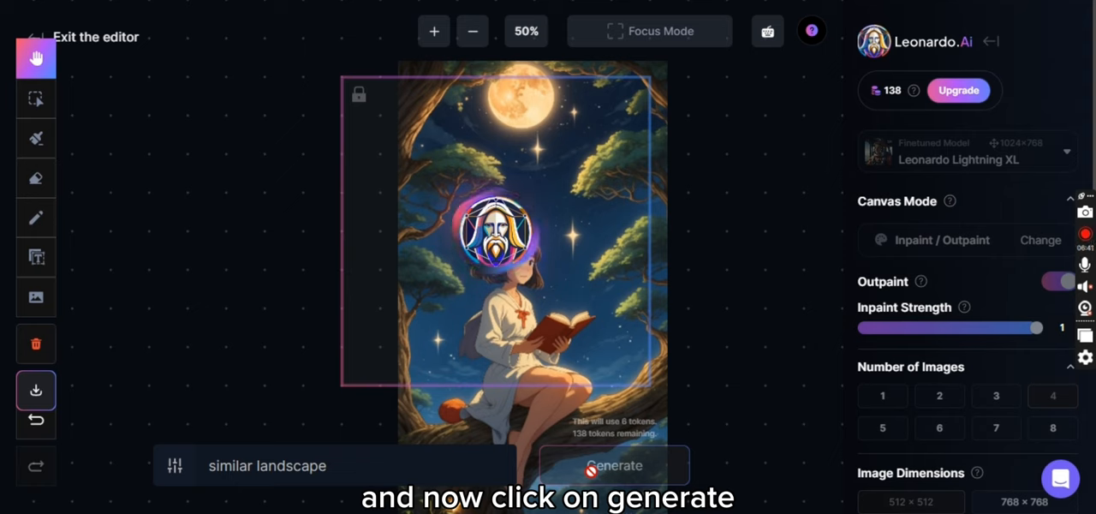
left_click(613, 465)
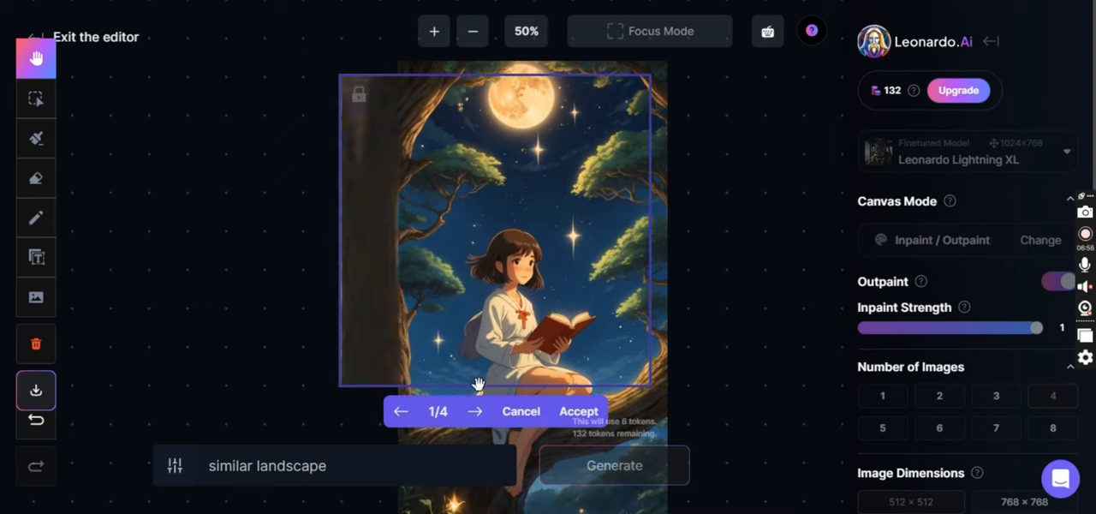
left_click(476, 411)
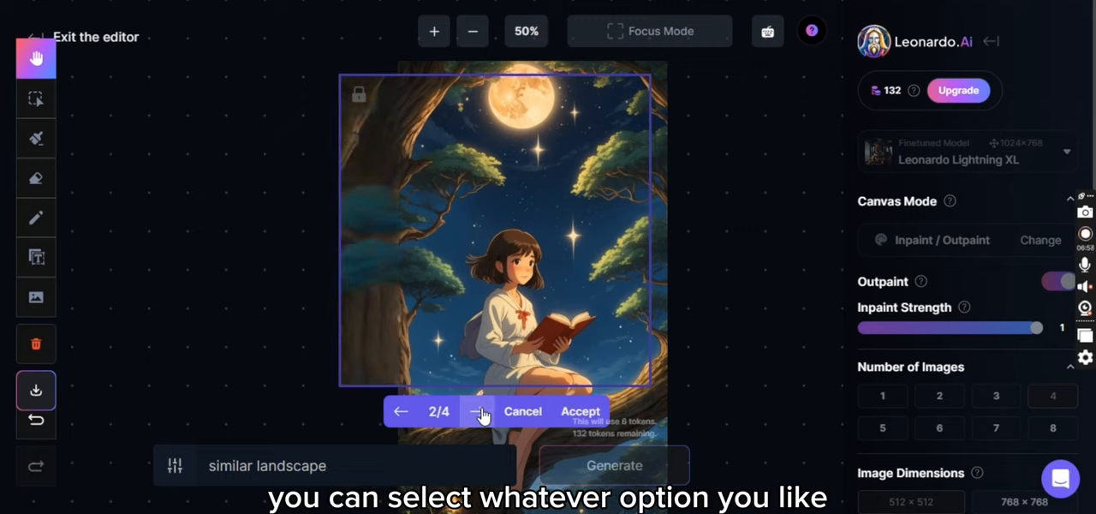
left_click(476, 411)
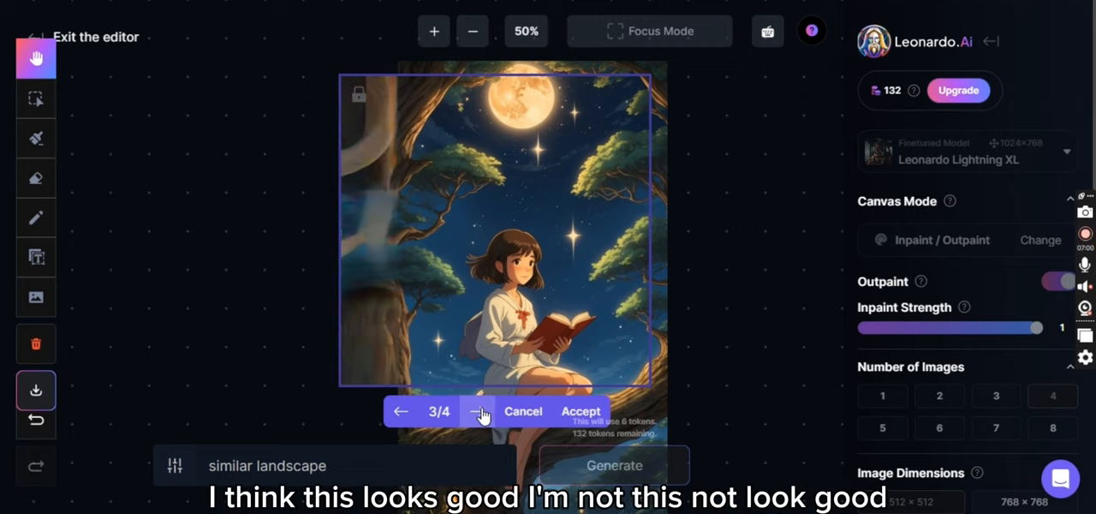
left_click(477, 411)
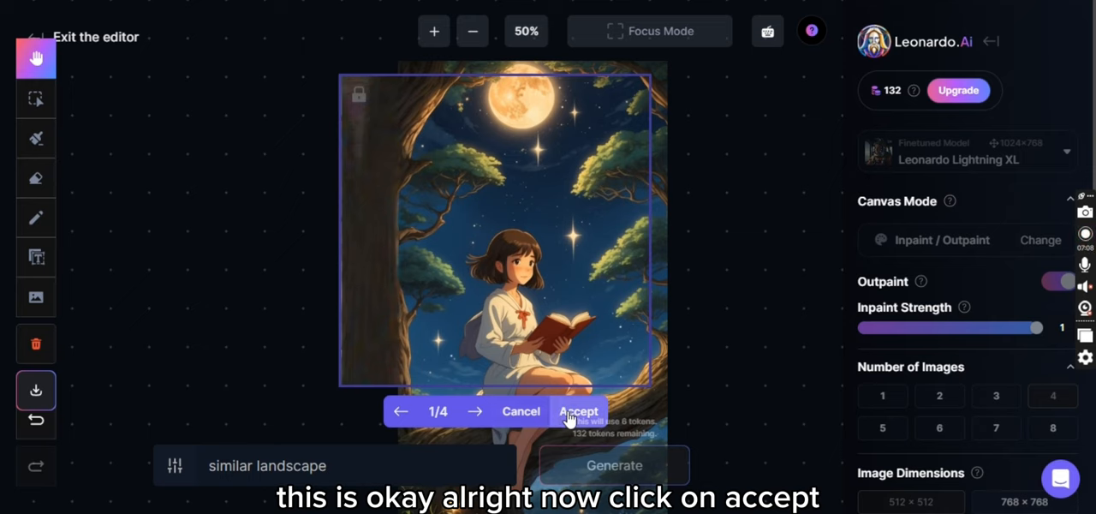
left_click(578, 411)
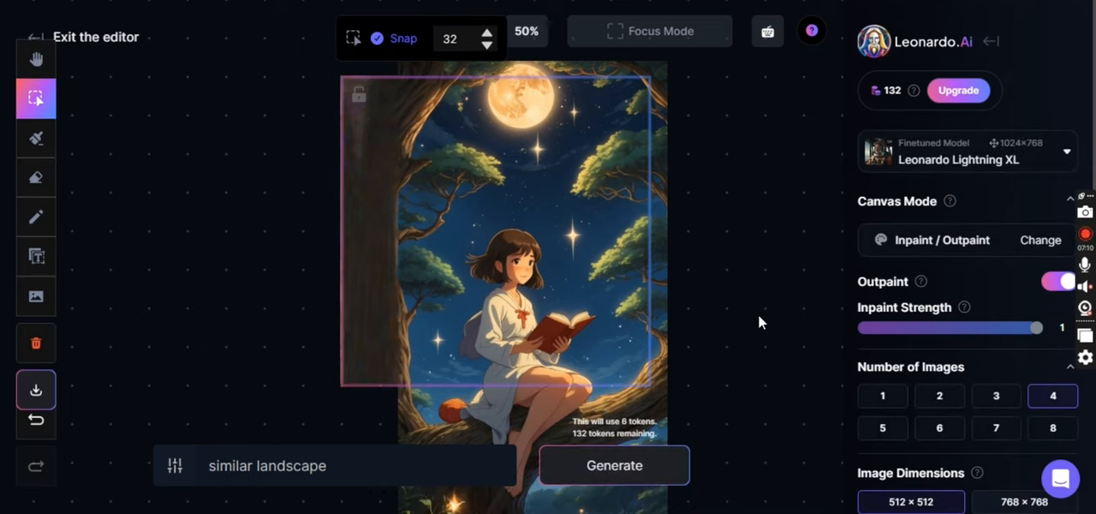
mouse_move(565, 262)
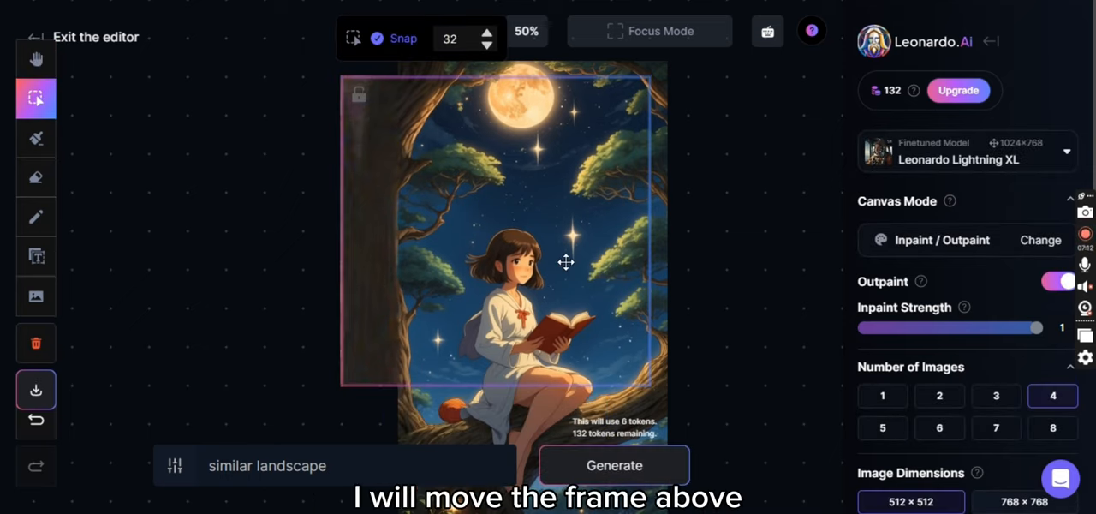
Move the frame over the upper-left edge, generate scenery and accept result 2/4.
left_click_drag(565, 262, 563, 247)
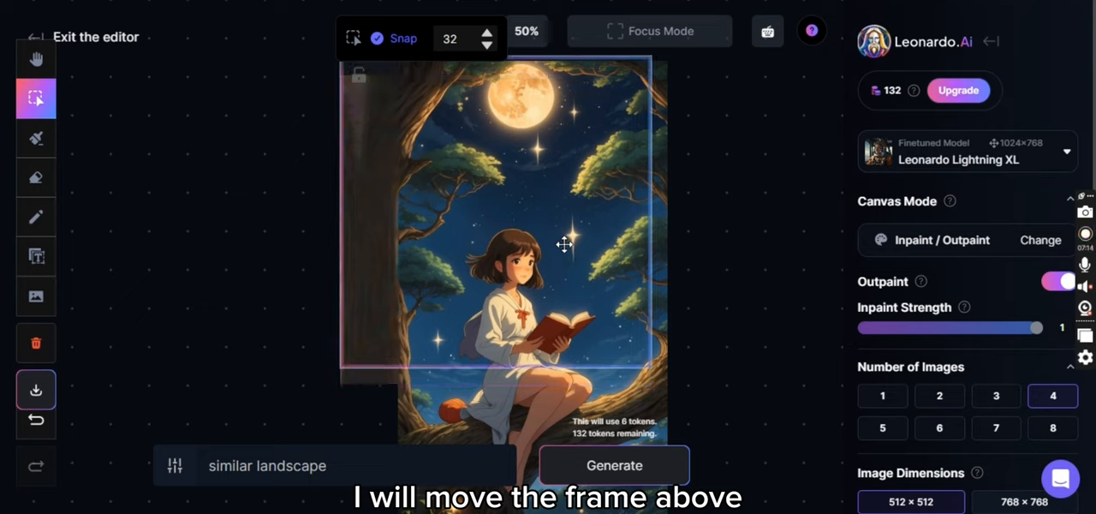
left_click_drag(563, 246, 575, 356)
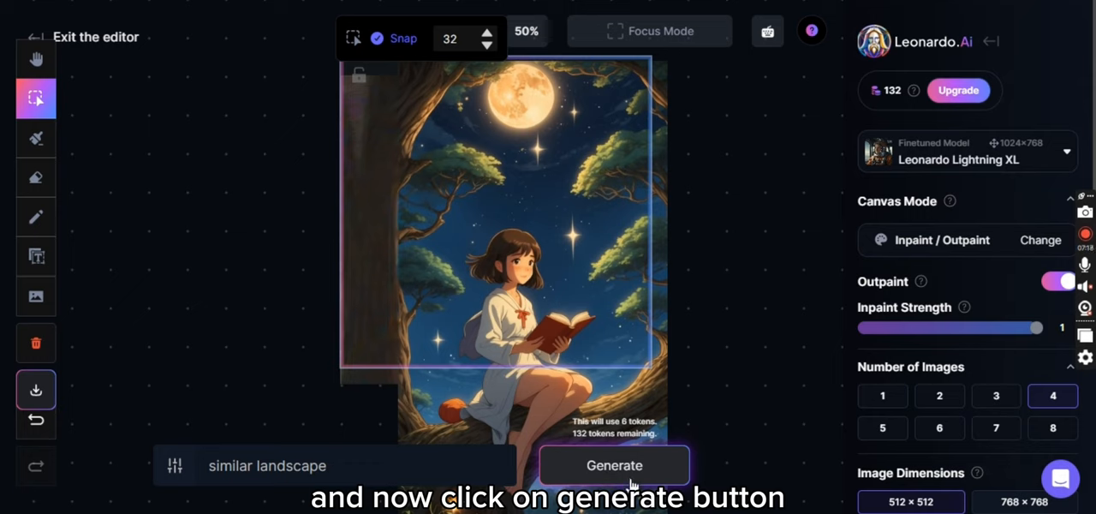
left_click(612, 465)
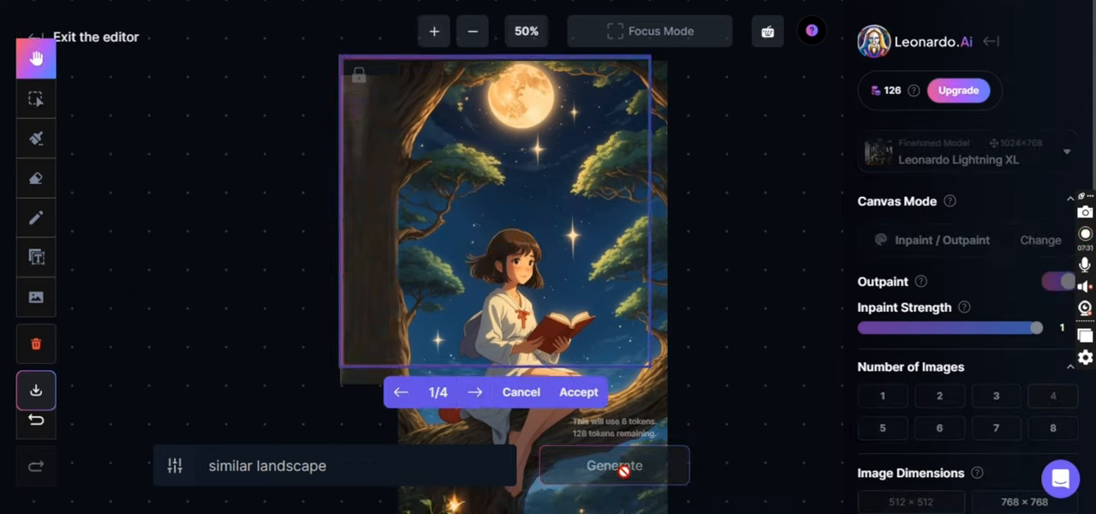
left_click(476, 392)
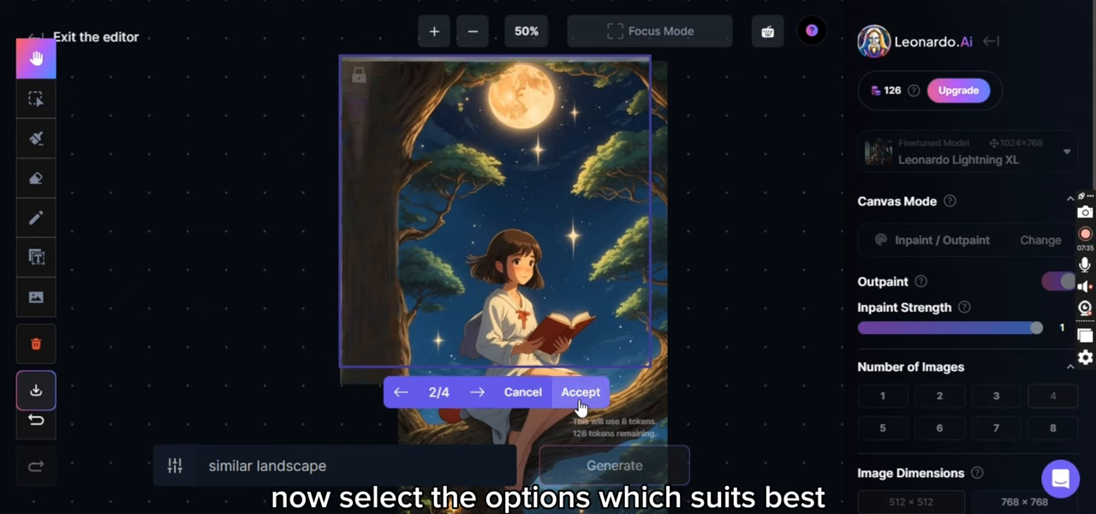
left_click(580, 392)
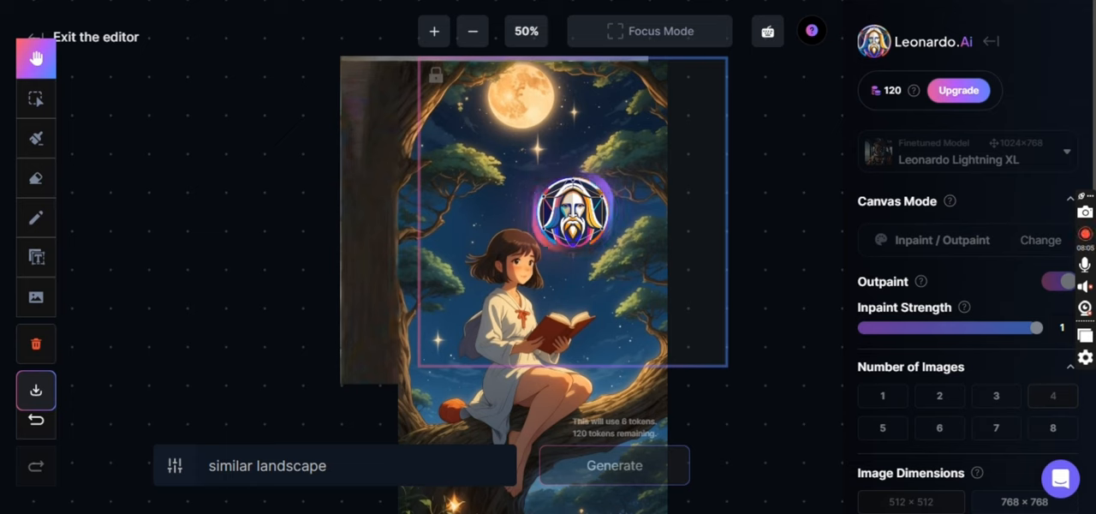
Generate the upper-right extension, browse the candidates and accept result 2/4.
left_click(612, 465)
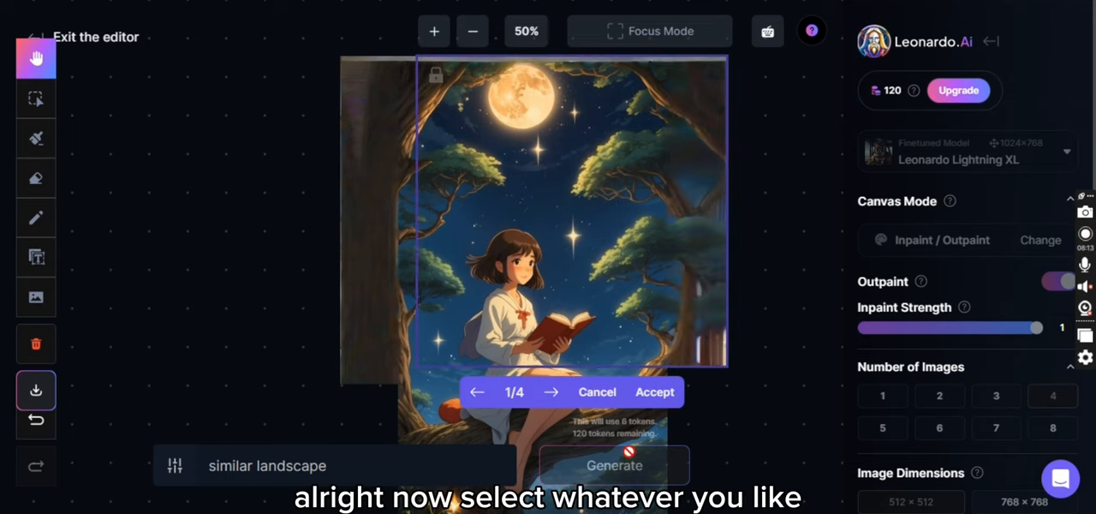
left_click(551, 392)
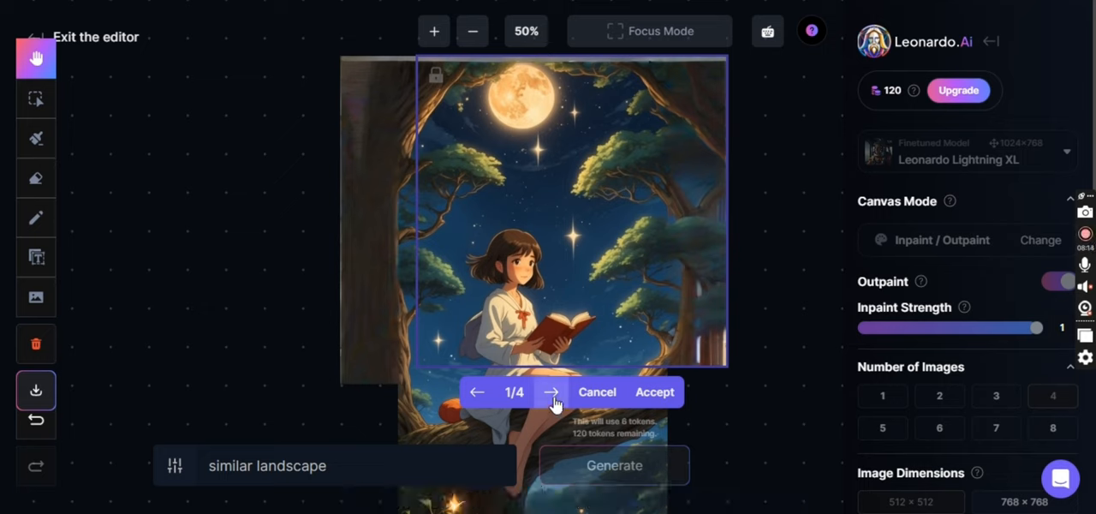
left_click(551, 392)
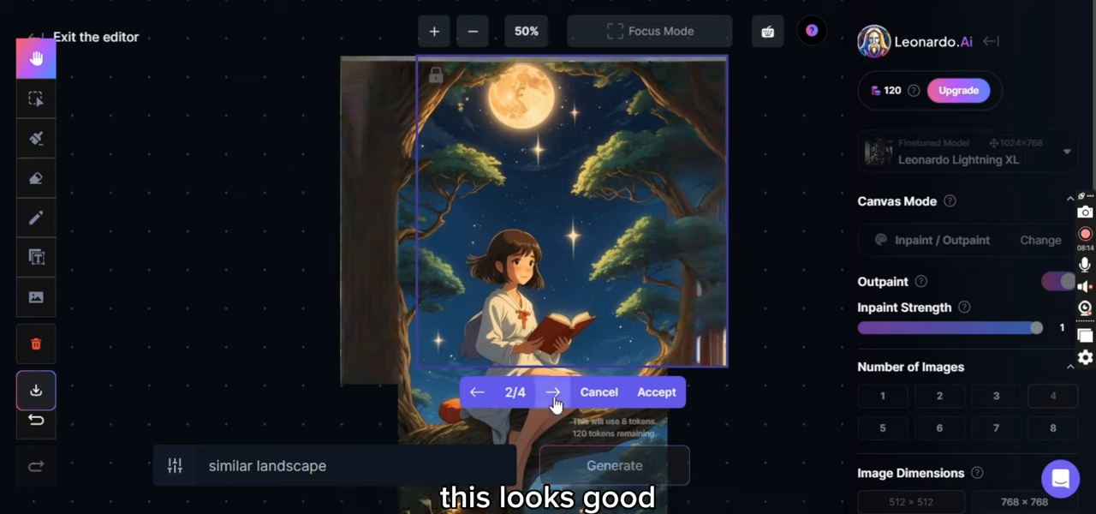
left_click(551, 392)
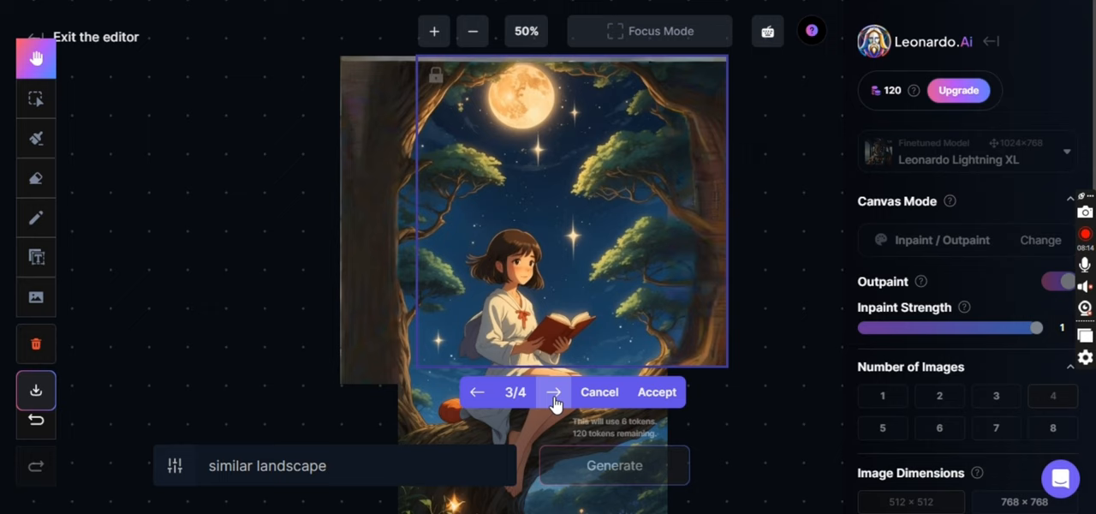
left_click(553, 390)
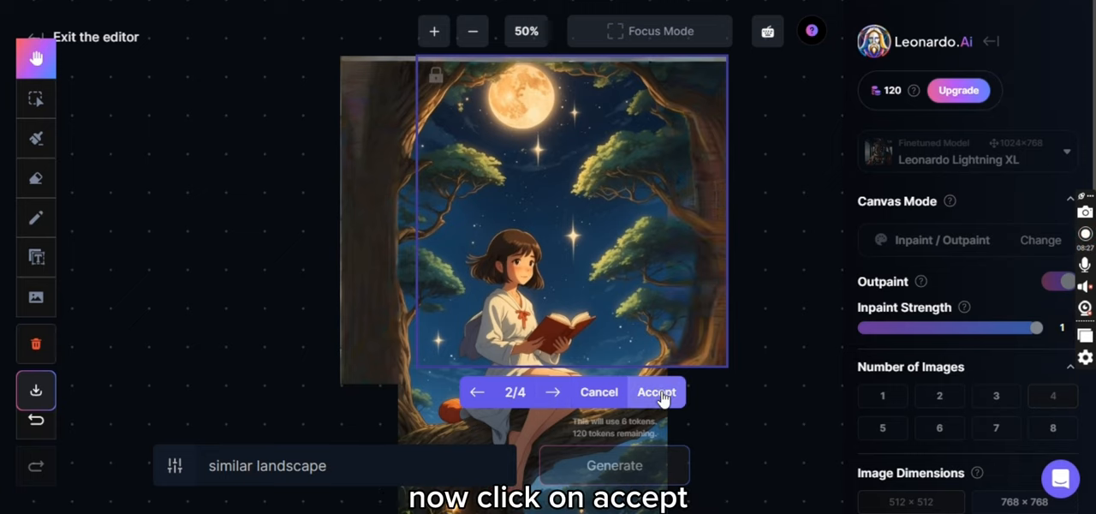
left_click(658, 391)
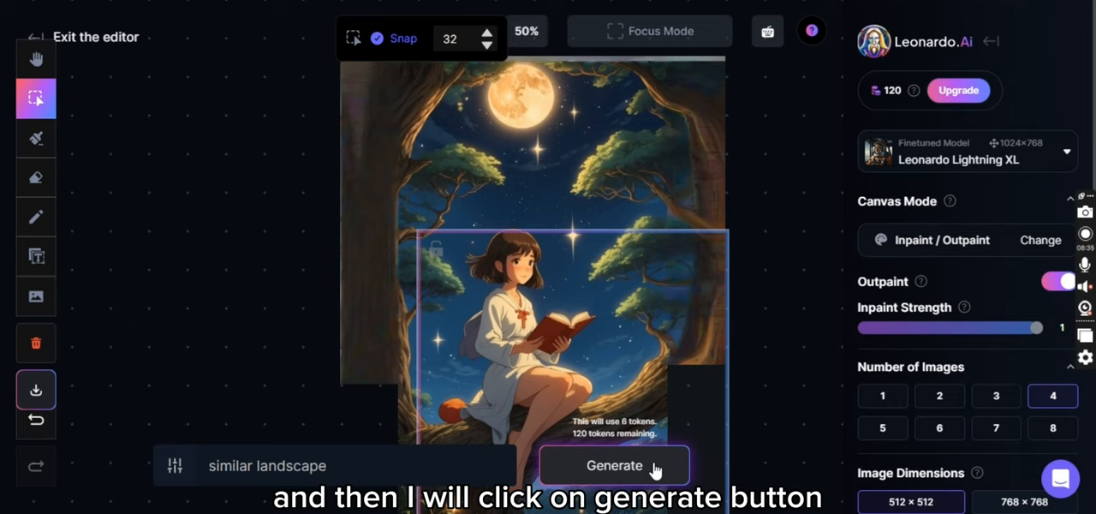
Generate scenery for the lower right around the branch and accept result 4/4.
left_click(612, 466)
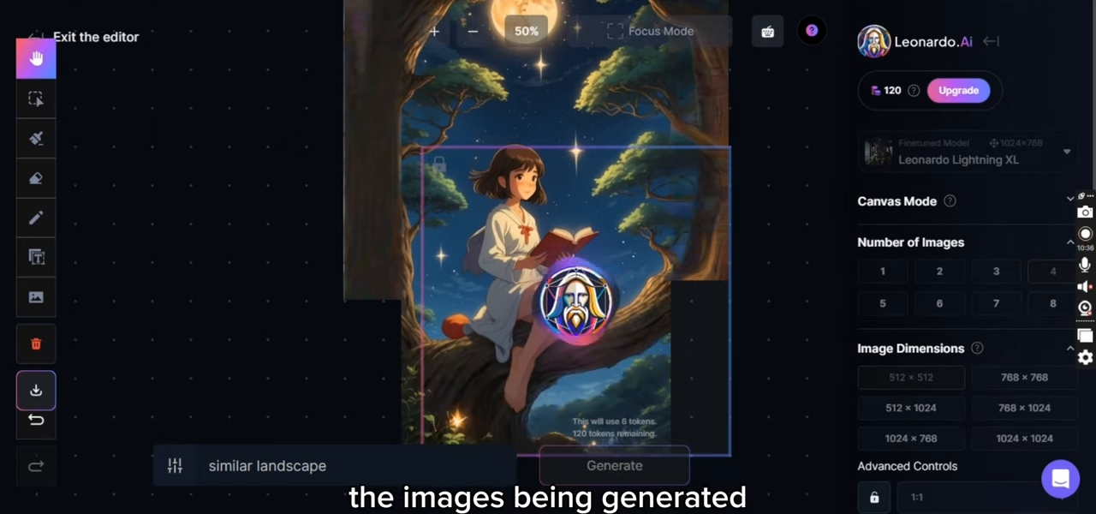
left_click(613, 466)
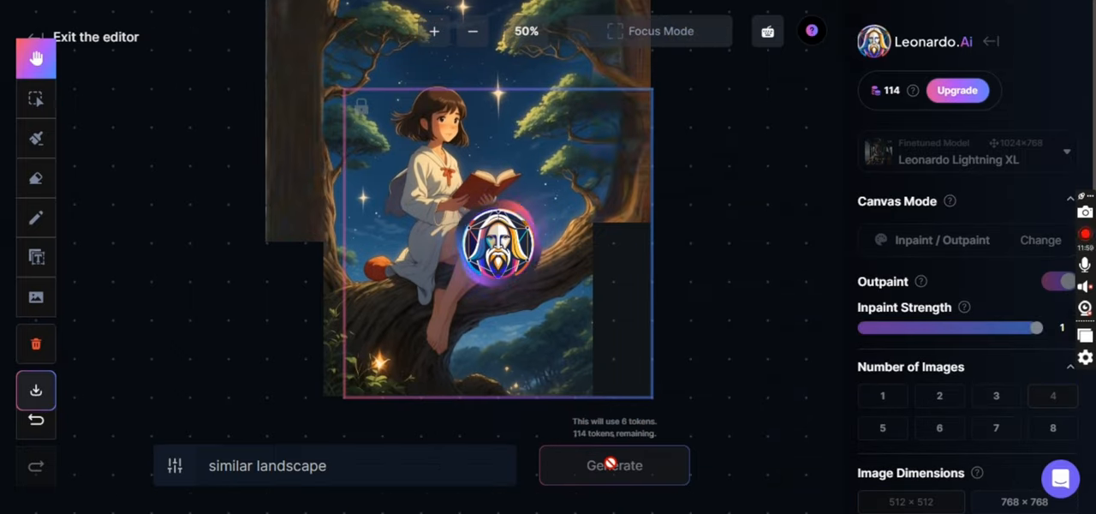
left_click(613, 465)
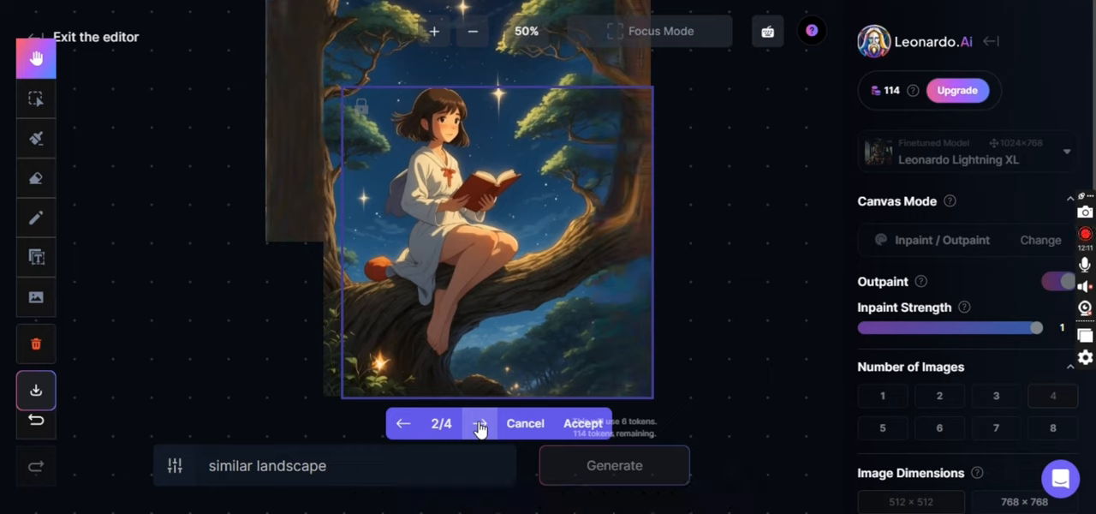
left_click(479, 423)
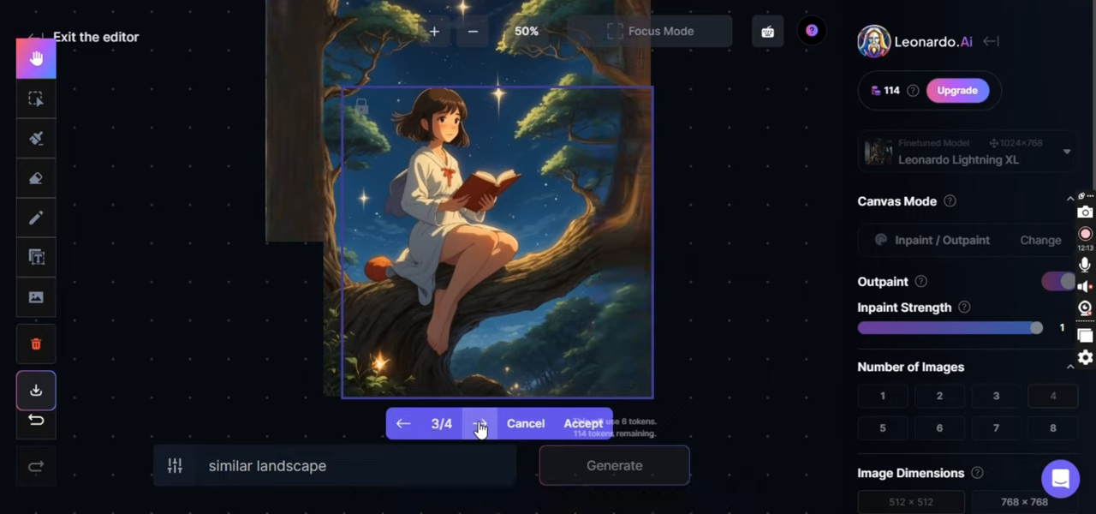
left_click(479, 423)
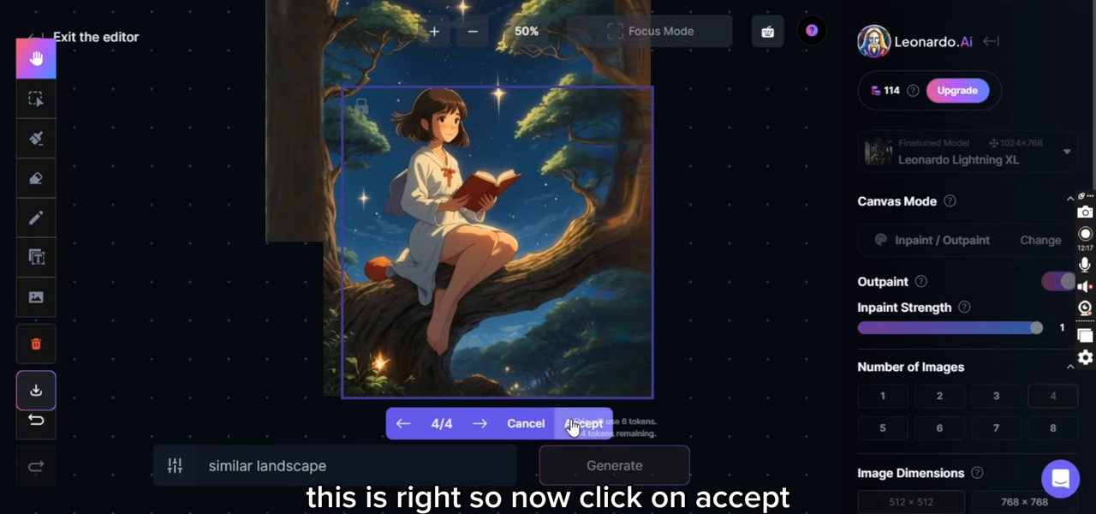
left_click(584, 423)
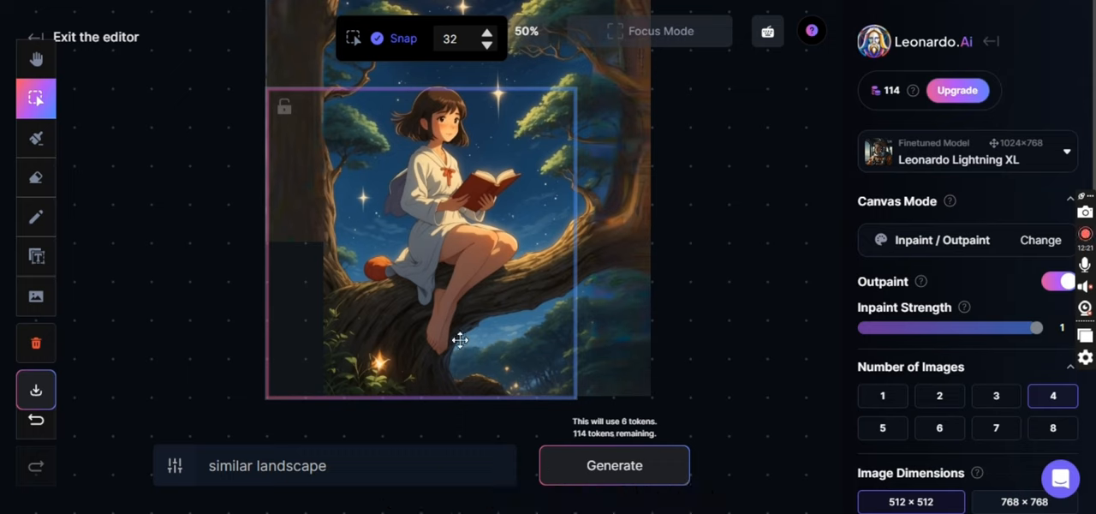
Generate the lower-left fill beside the girl, compare 3/4 and 4/4, and accept result 3/4.
left_click(613, 465)
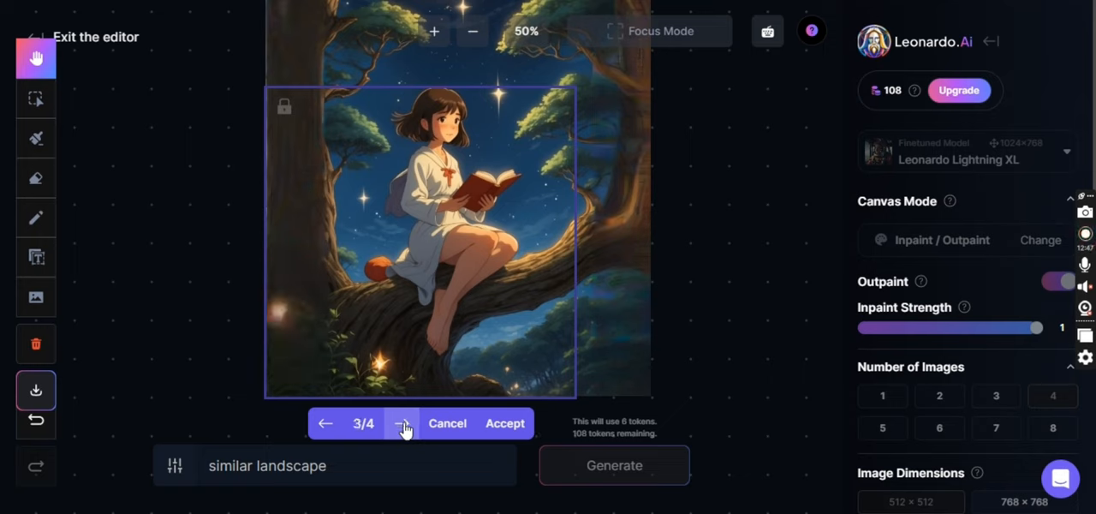
left_click(404, 423)
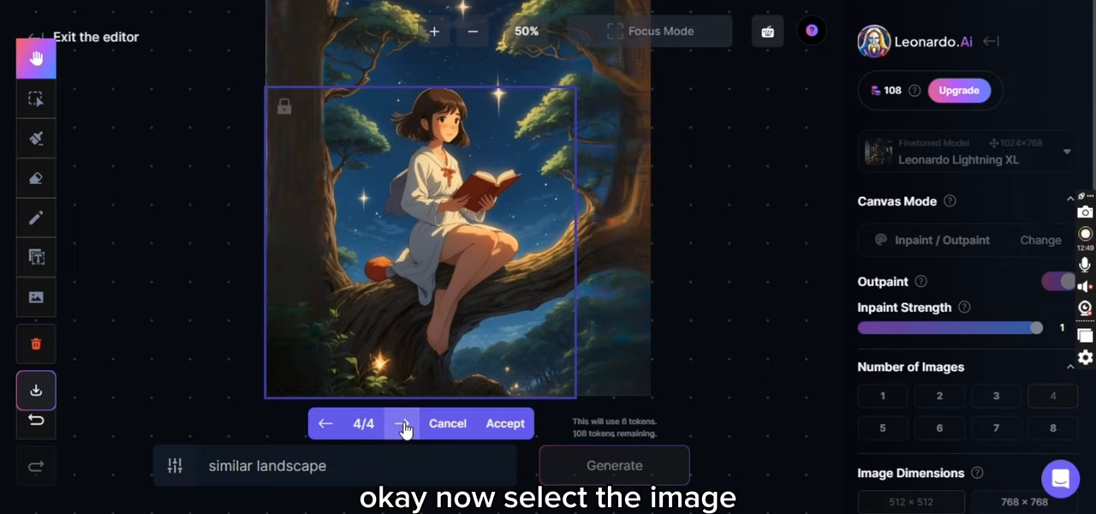
left_click(325, 423)
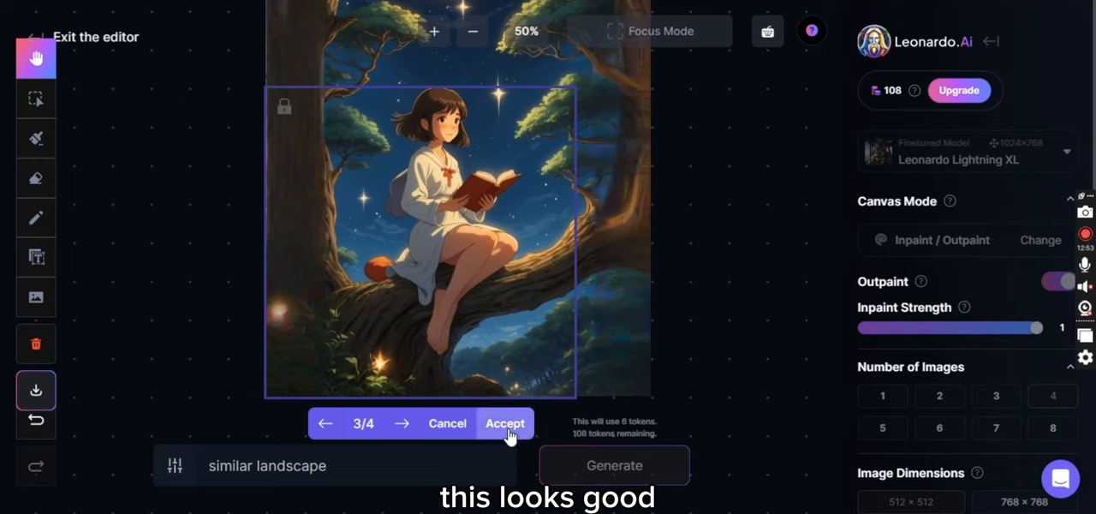
left_click(503, 422)
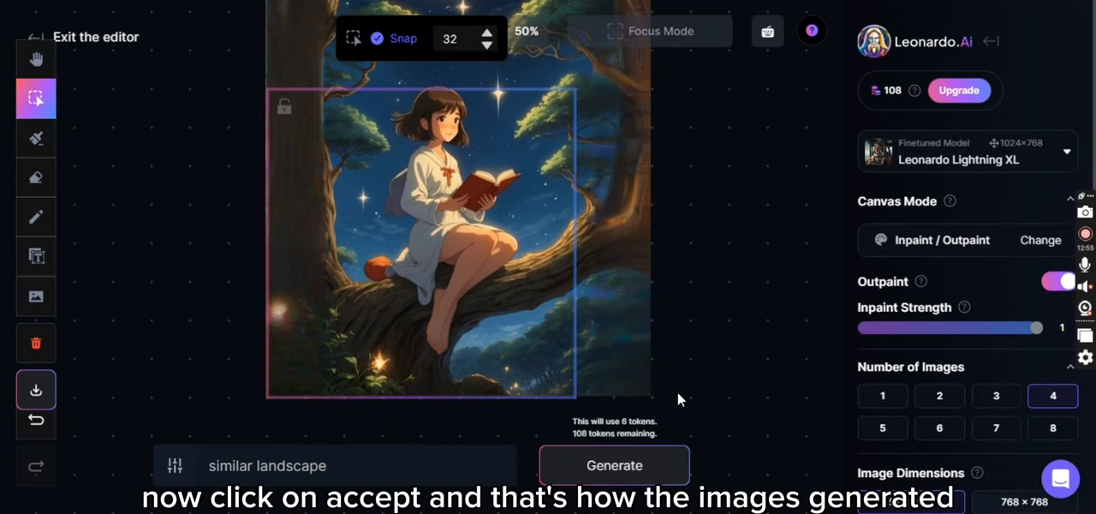